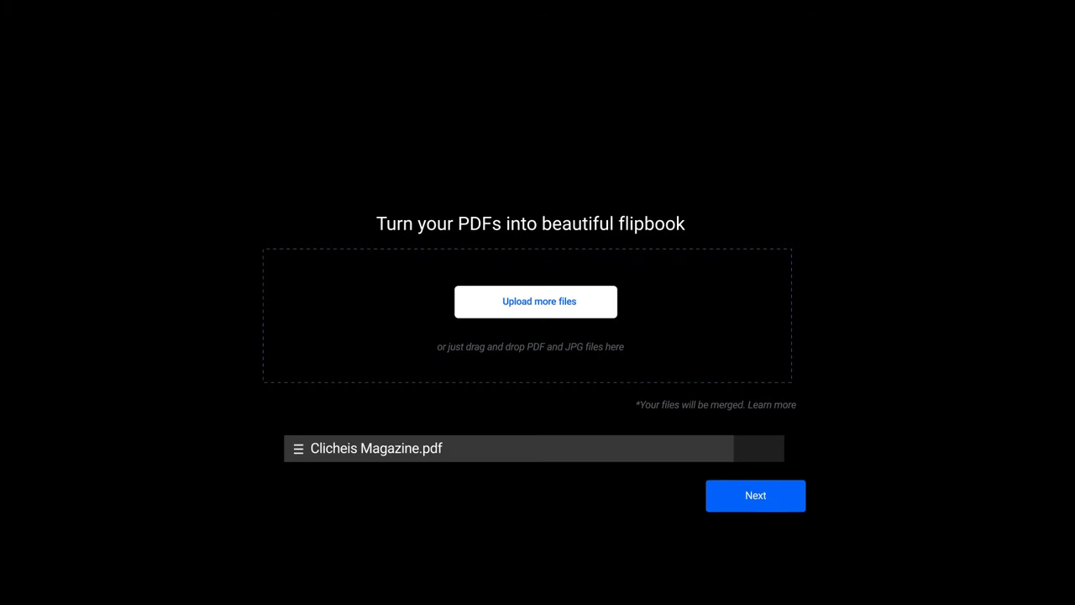
- Confirm the uploaded Clicheis Magazine.pdf to create the flipbook
click(755, 496)
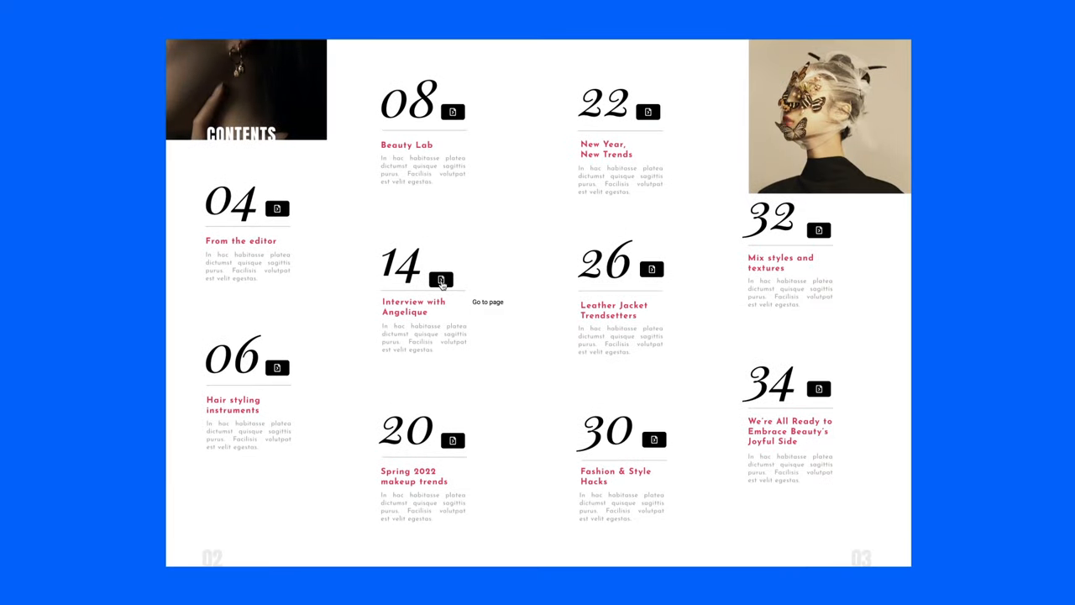
- Follow the contents link to jump to page 14 of the magazine
click(441, 280)
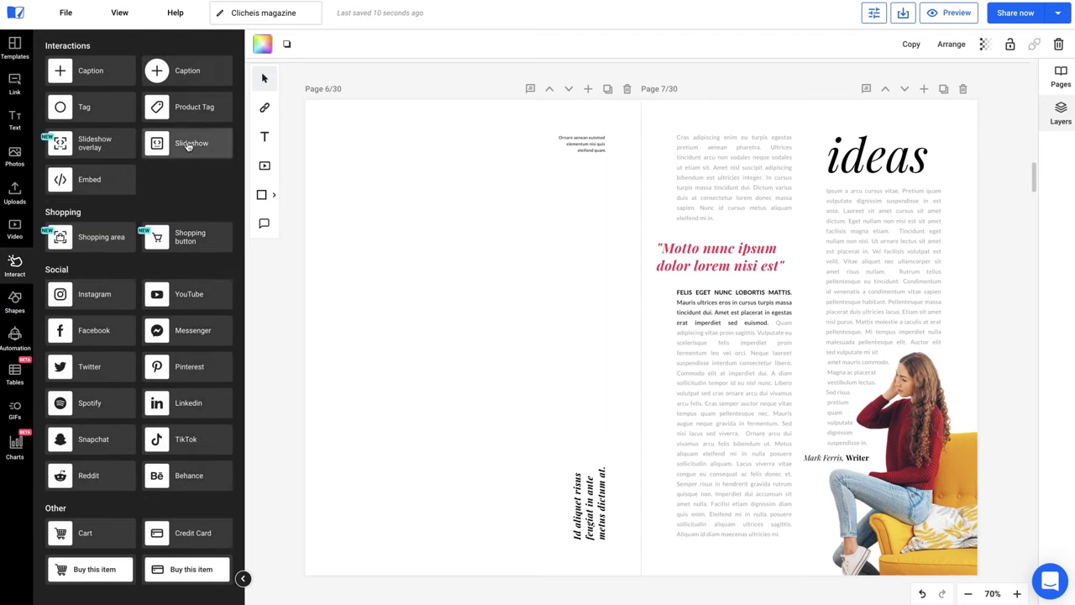
- Place a Slideshow on page 6 and begin uploading its images
click(186, 143)
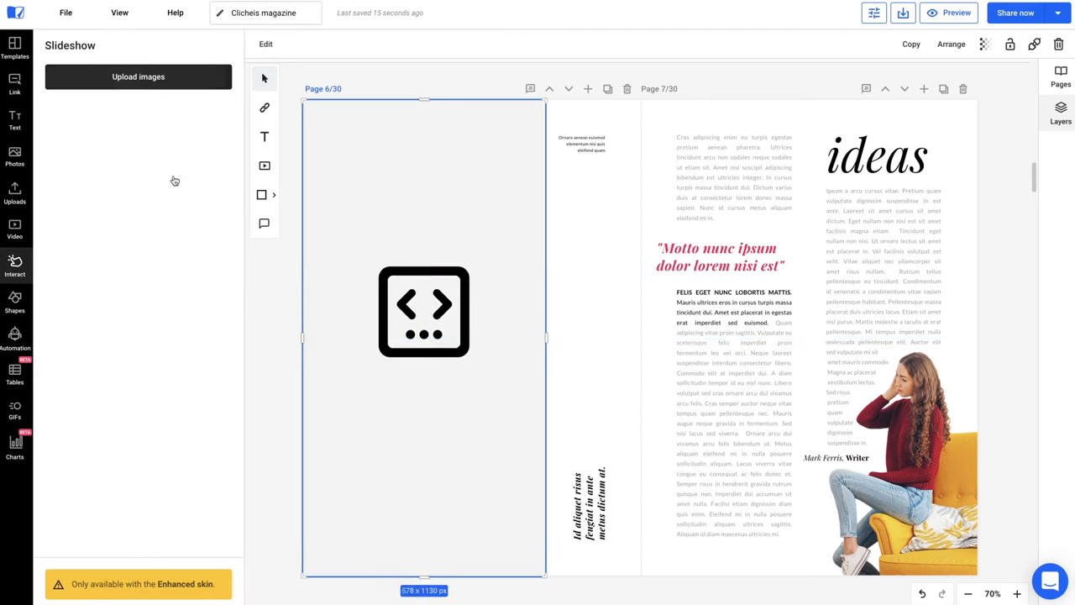
click(138, 77)
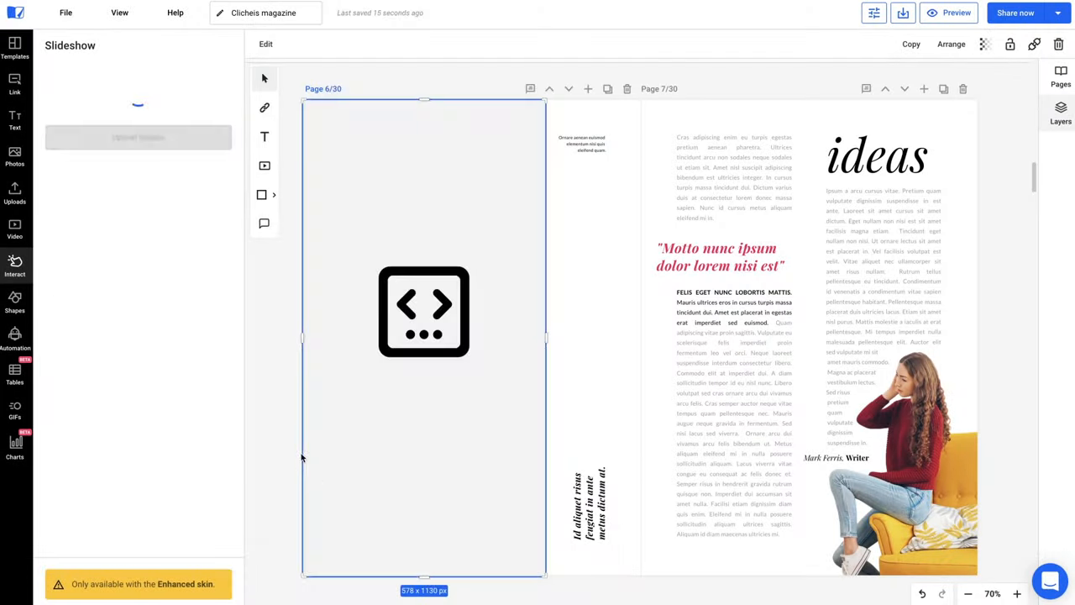
click(423, 312)
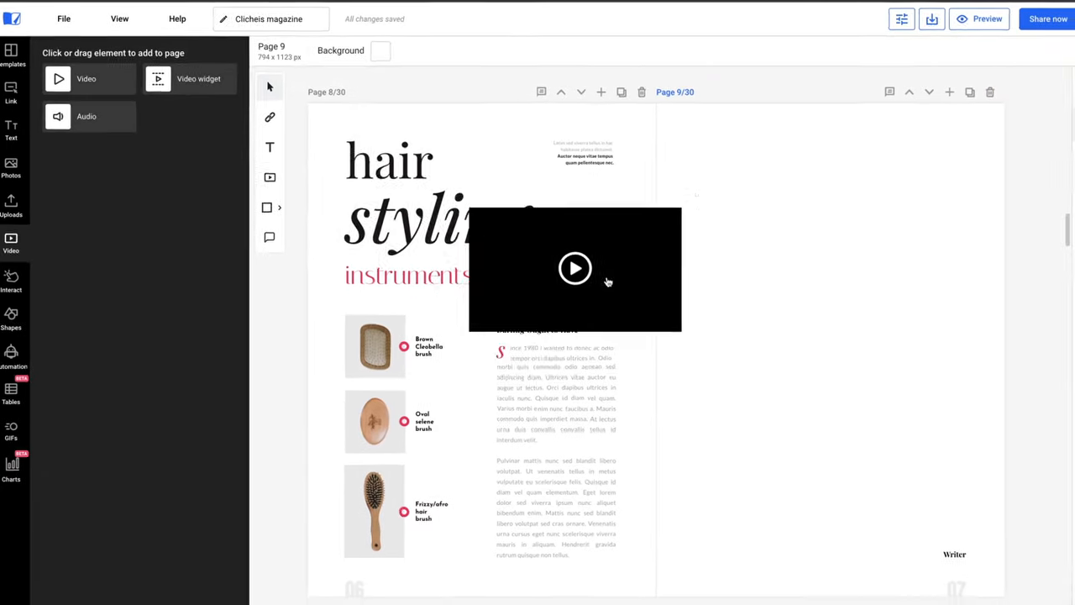
- Set the page 9 YouTube video to loop and start at 00:03
click(574, 268)
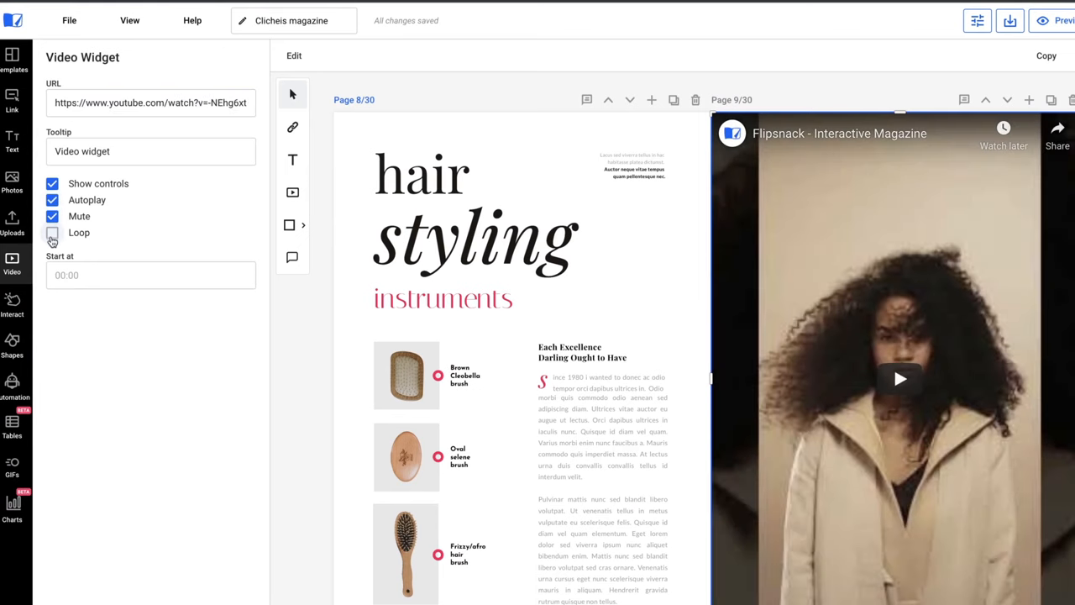
click(52, 232)
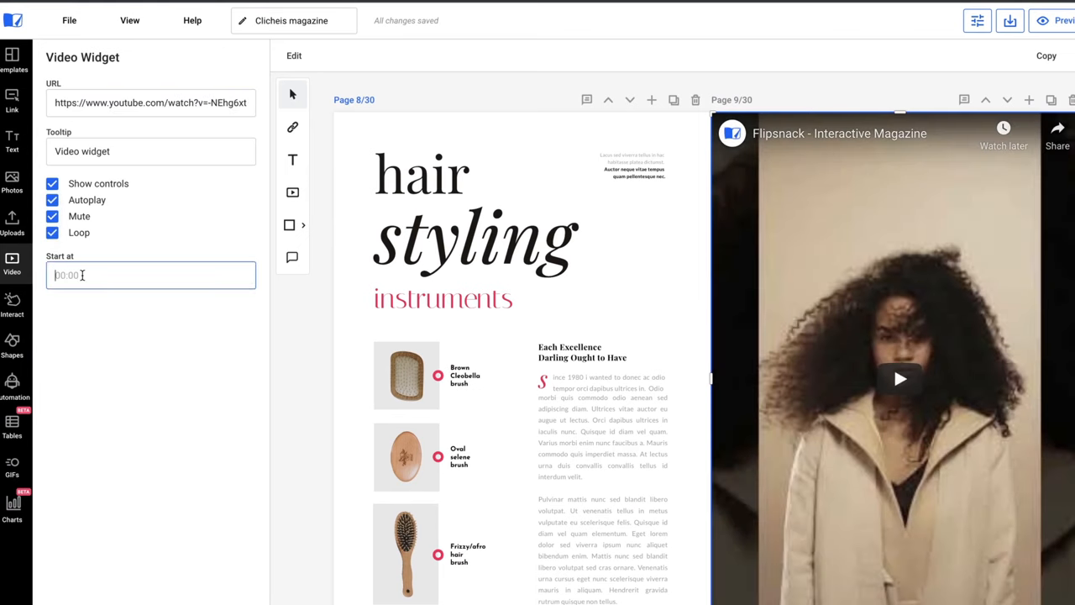
text(00:03)
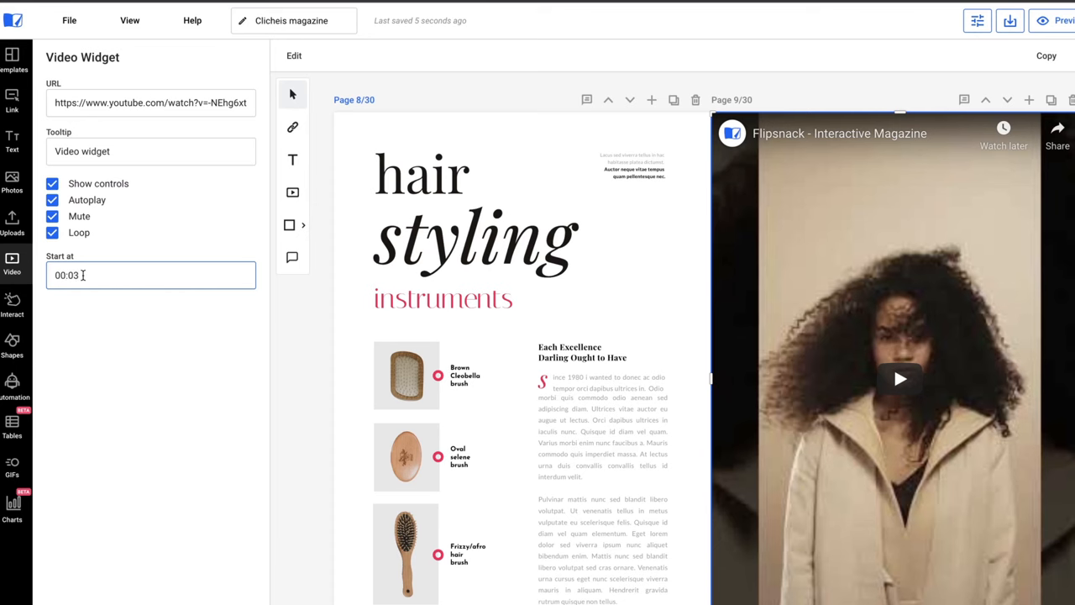